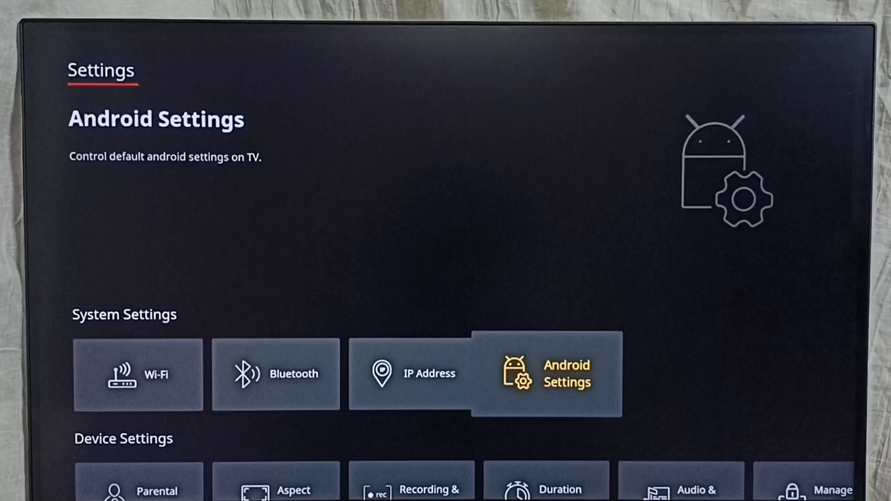
Open the Android Settings tile and scroll down the General Settings list to Apps
click(548, 373)
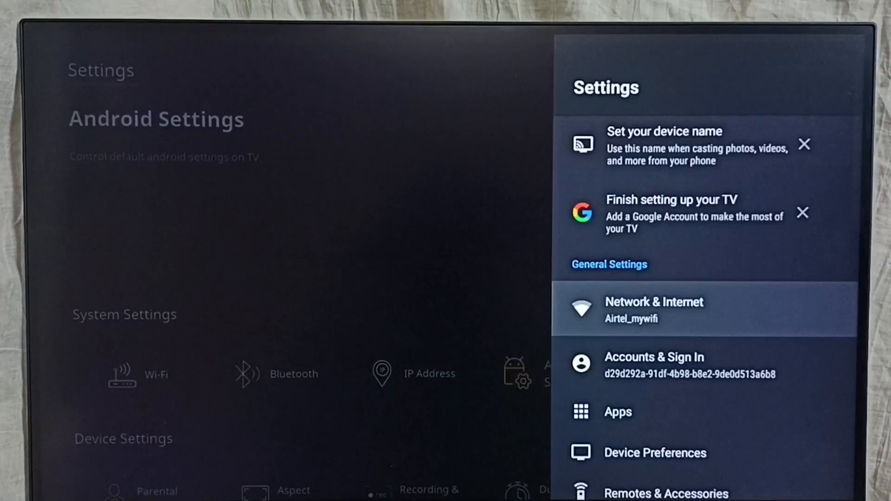
scroll(down, 3)
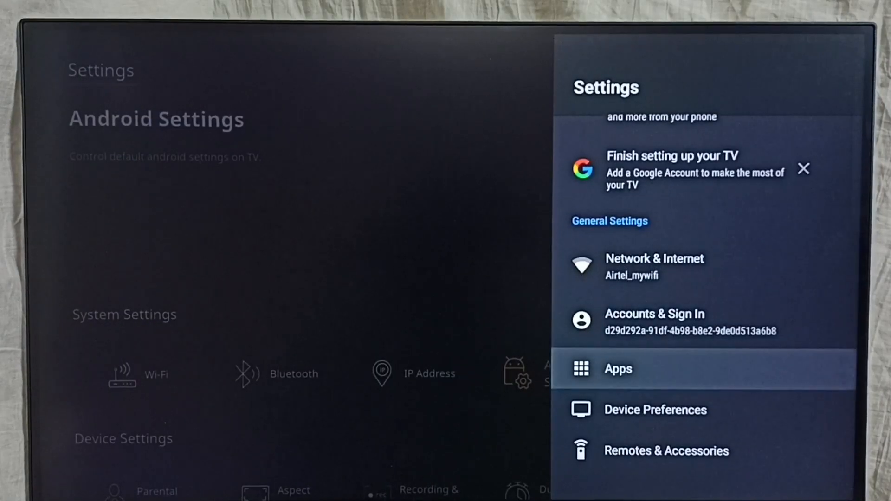
Go to Device Preferences, then About > Status, showing IP 192.168.1.8, MAC and serial number
click(655, 409)
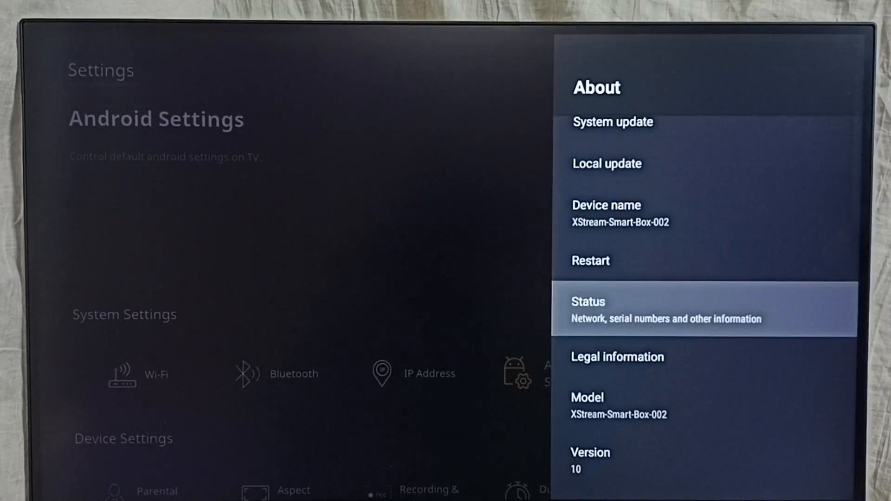
click(666, 310)
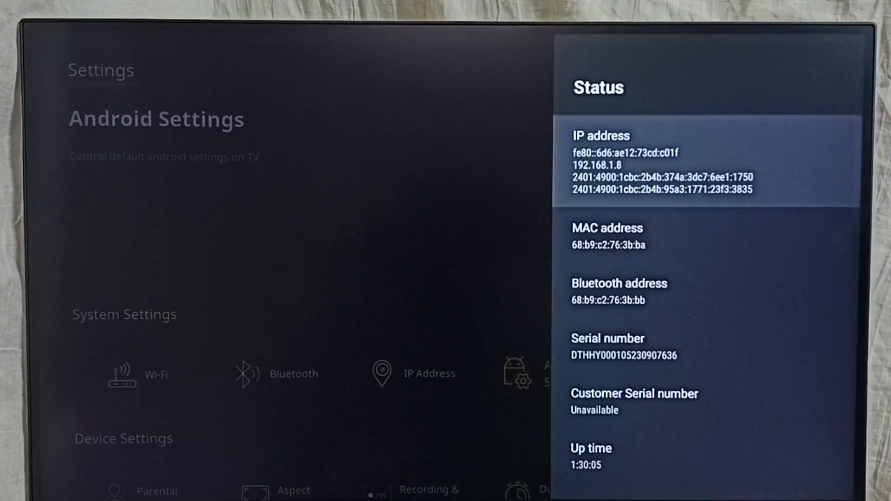